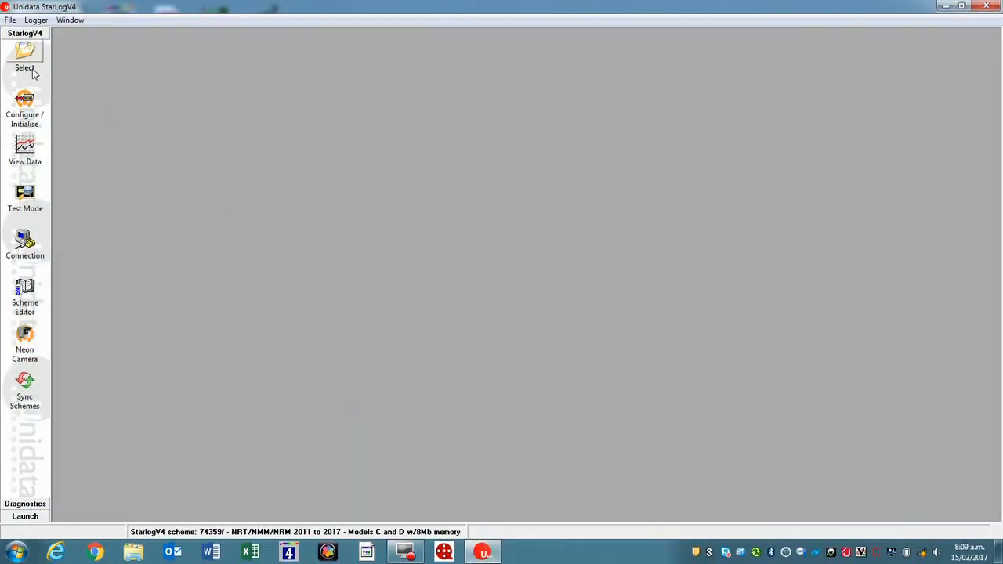
Step: Select the blank Embedded NRT Scheme template from the Embedded V4 Scheme tab
left_click(28, 62)
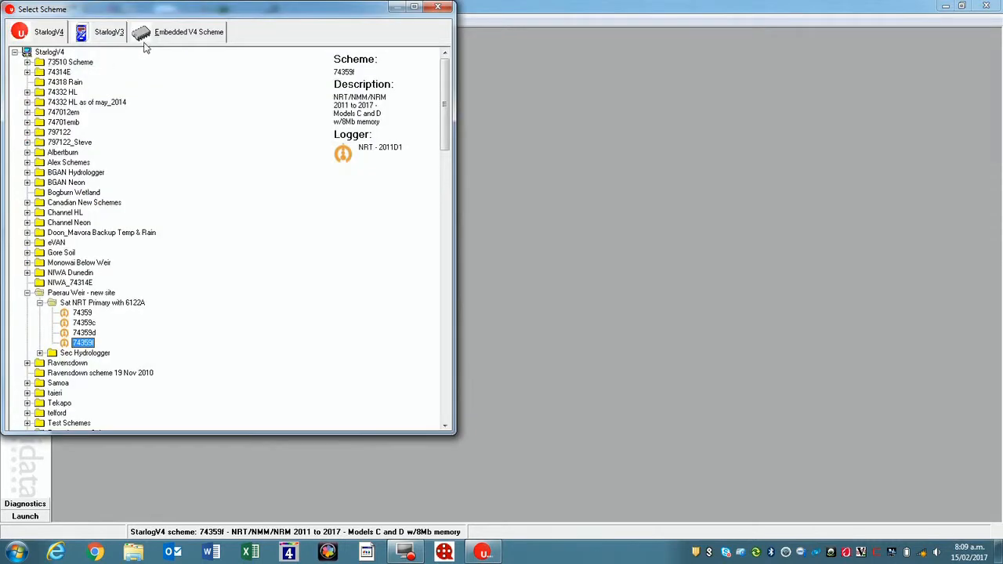
left_click(188, 31)
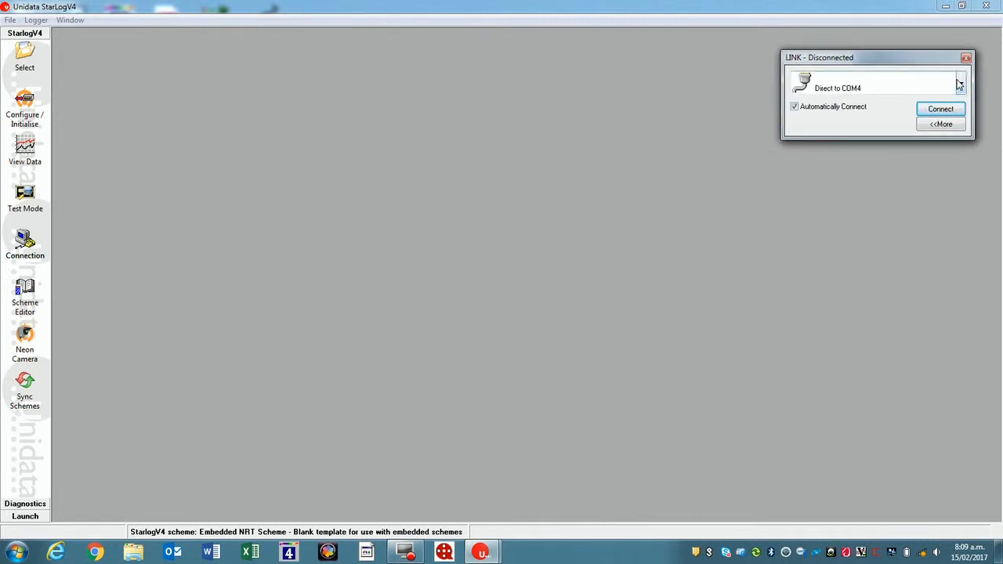
Step: Attempt a logger connection on COM21, dismiss the port-open failure, and retry
left_click(960, 86)
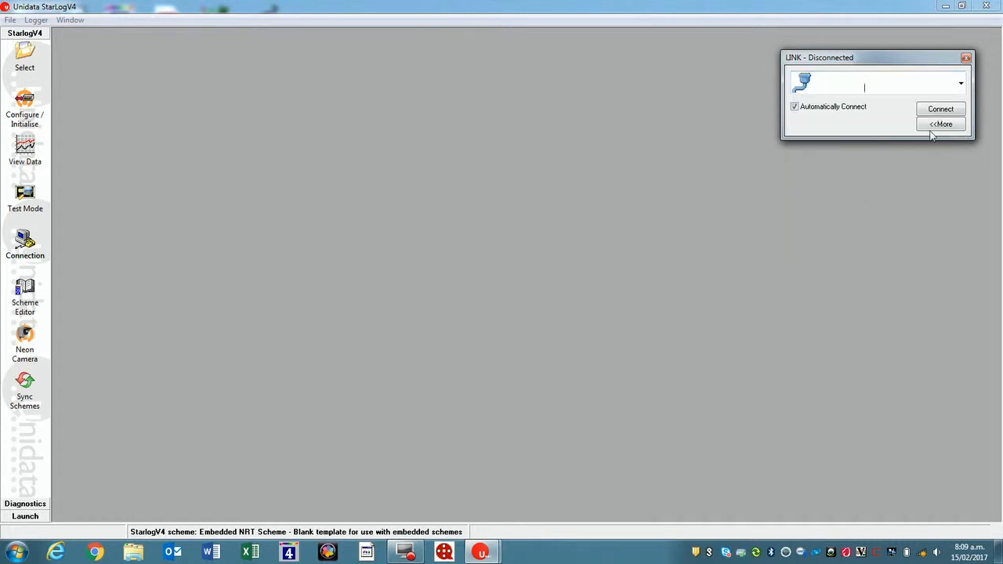
left_click(939, 109)
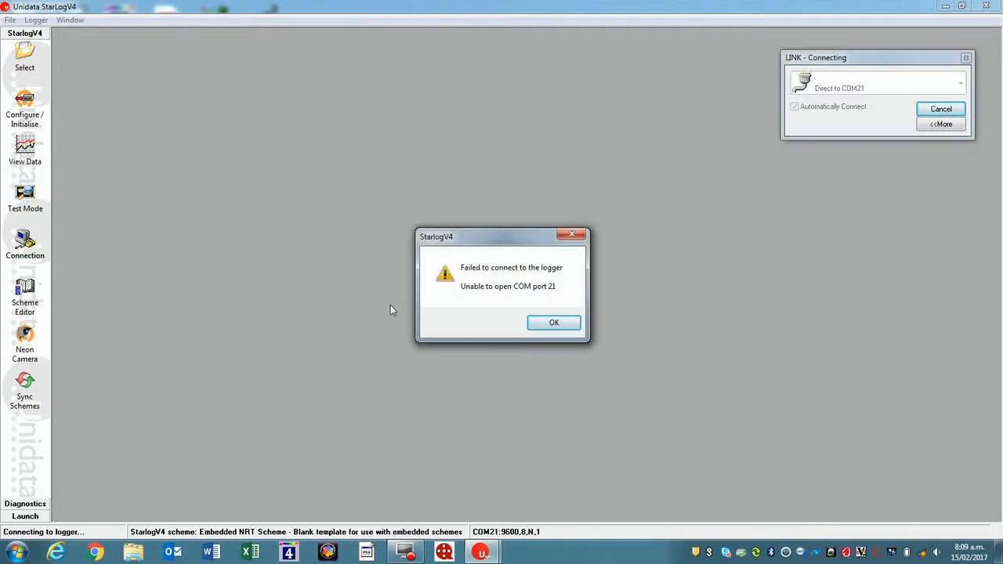
left_click(554, 322)
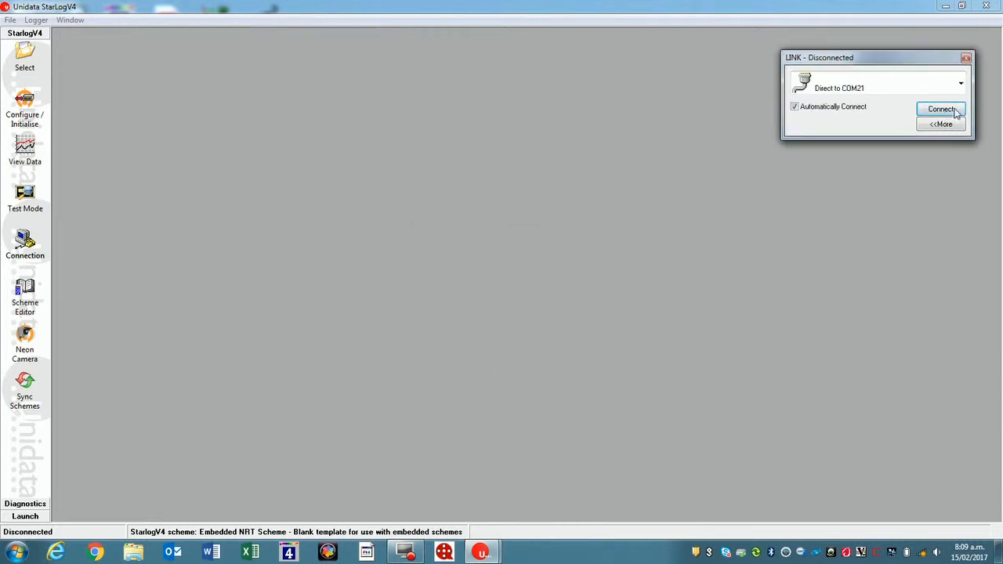
left_click(957, 86)
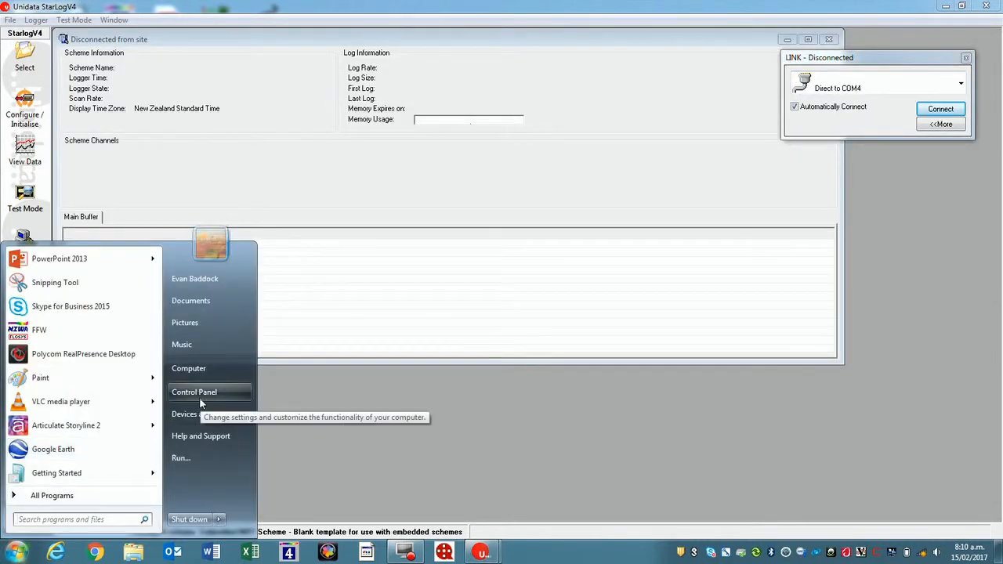
Step: Check Device Manager's Ports list, finding the Keyspan USB Serial Port on COM2
left_click(194, 392)
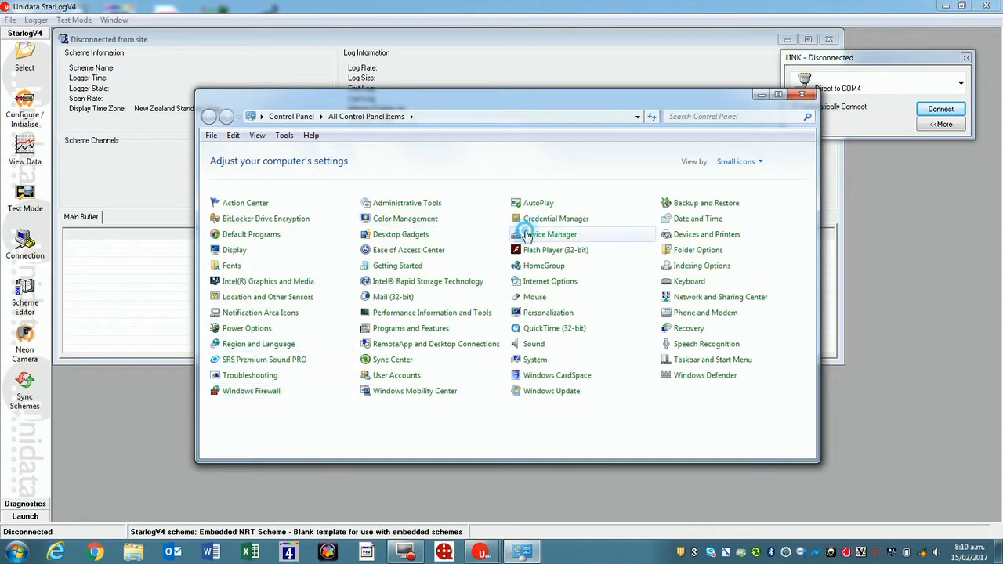
left_click(549, 234)
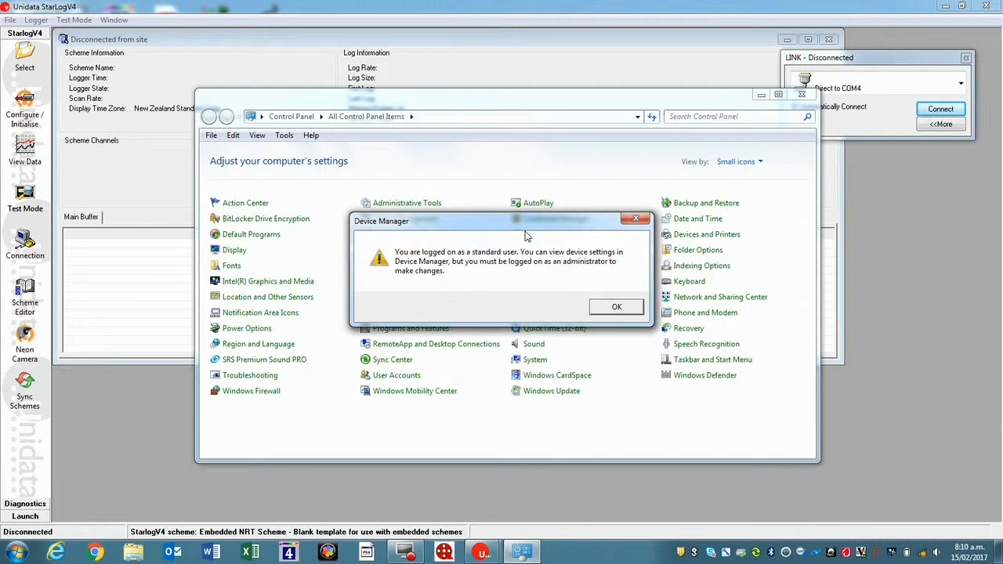
left_click(617, 307)
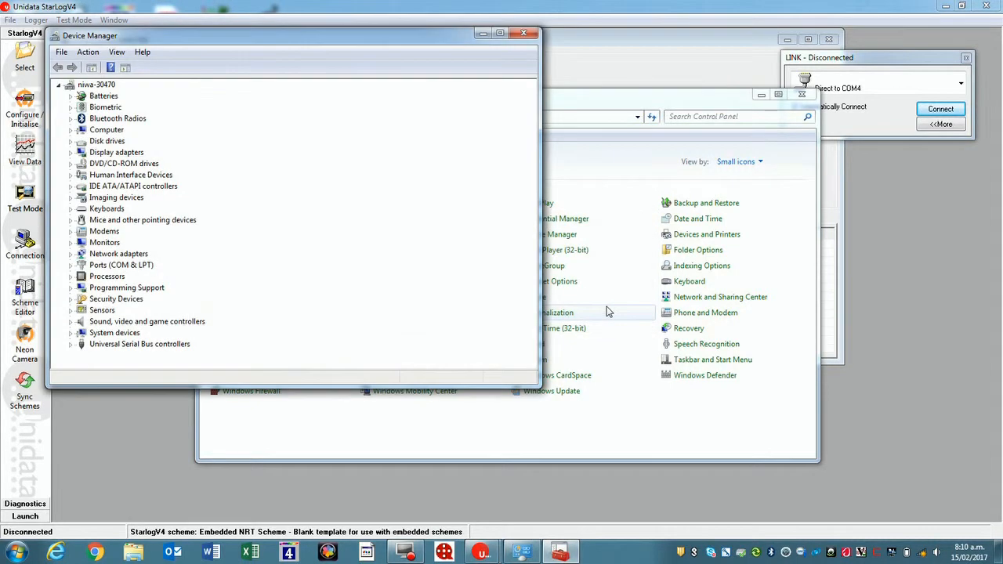
left_click(121, 264)
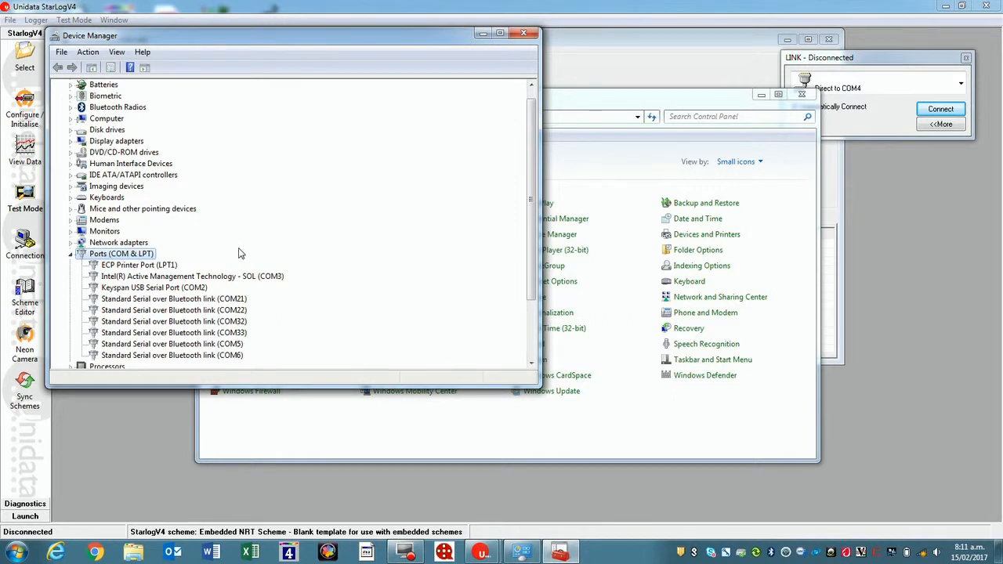
mouse_move(223, 288)
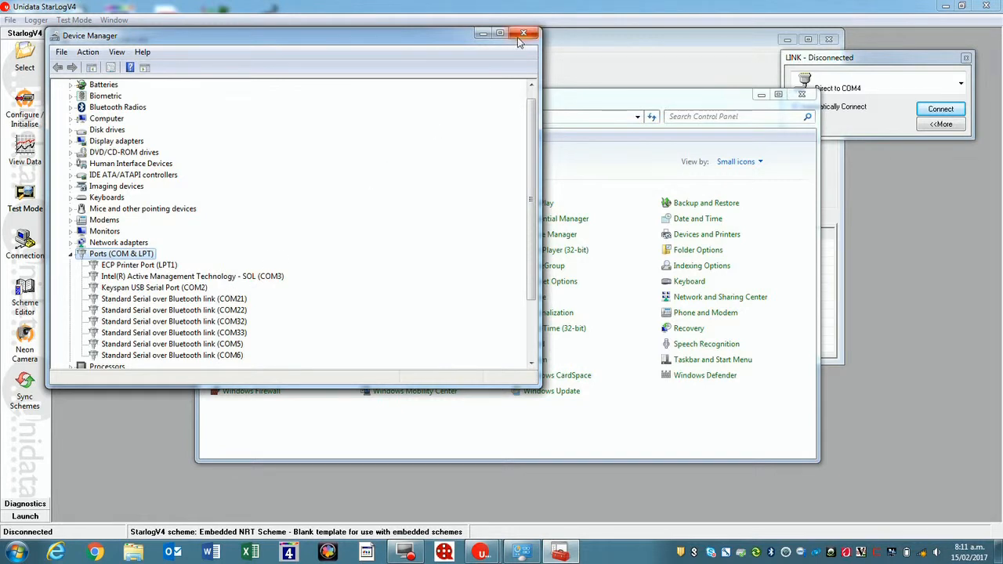
left_click(521, 33)
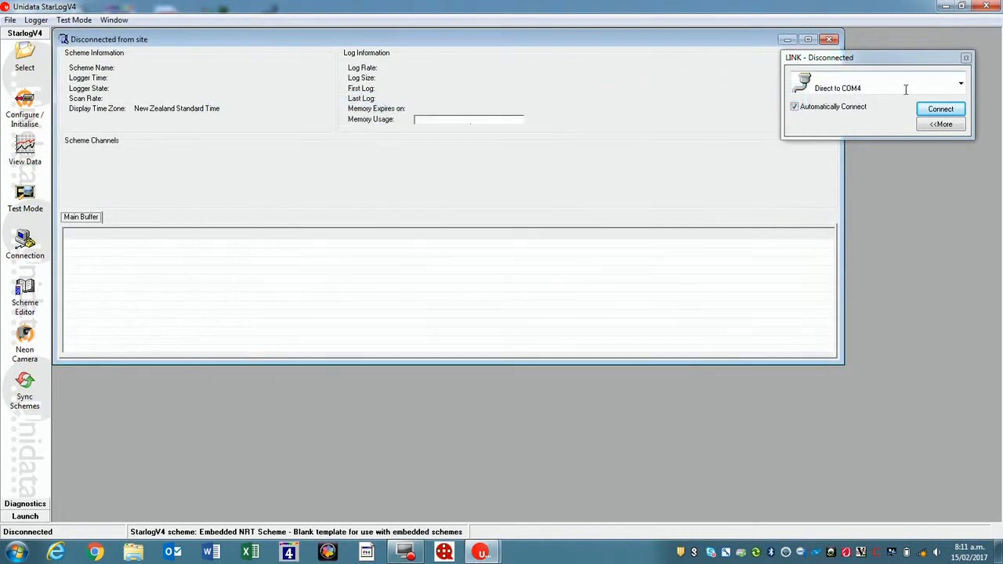
Step: Connect on COM2, confirm logger Gordon2 loaded, and maximise the site window
left_click(962, 86)
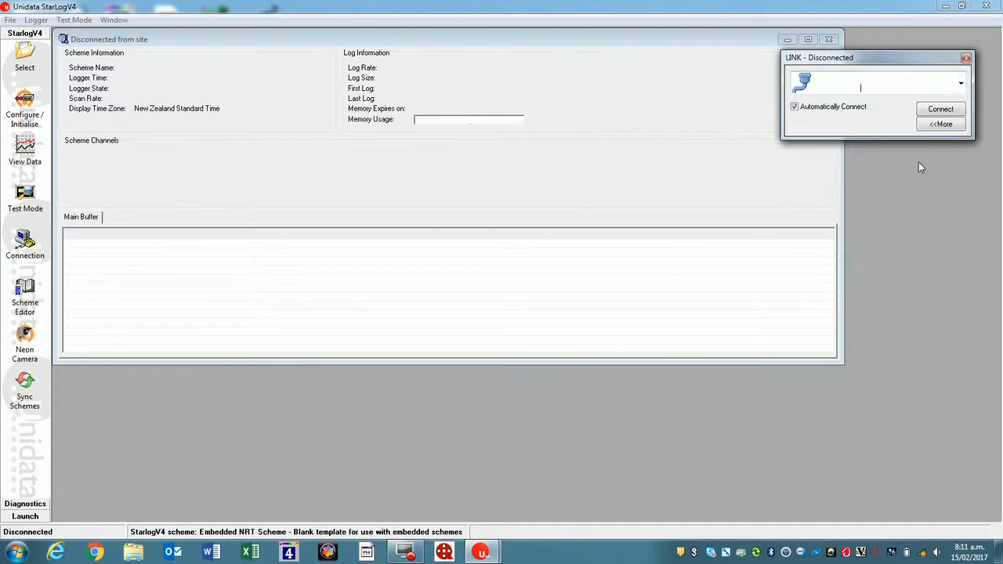
left_click(940, 108)
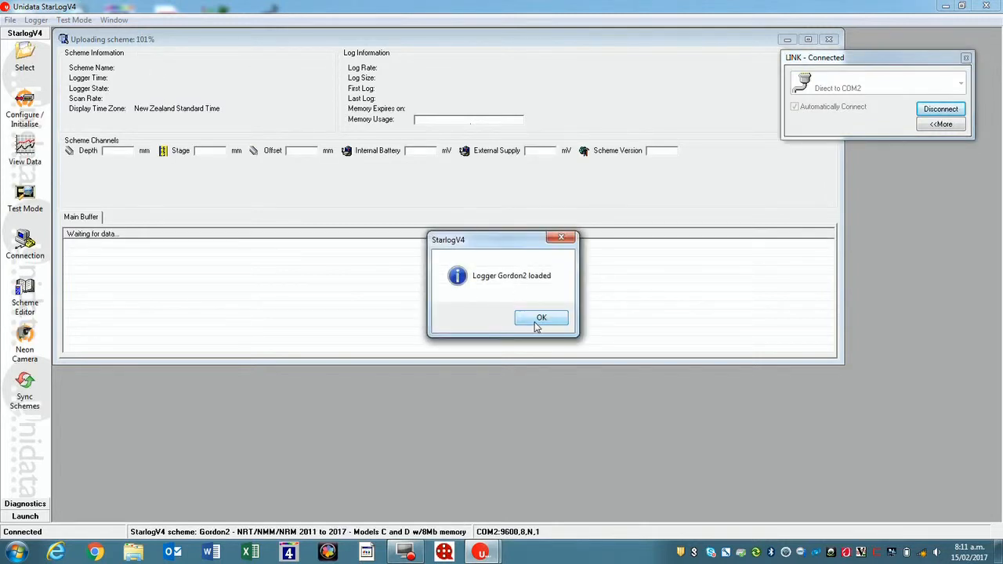
left_click(540, 317)
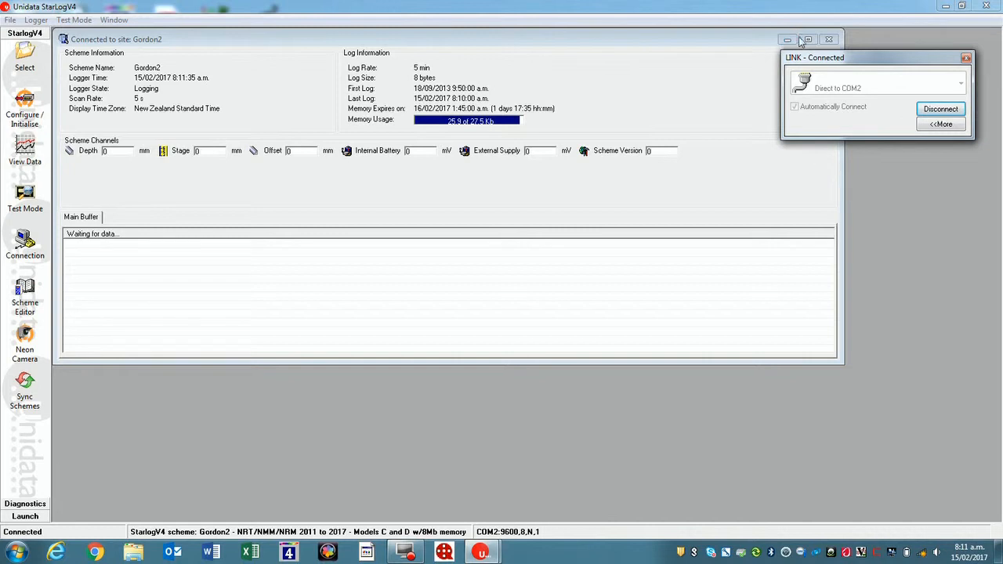
left_click(808, 38)
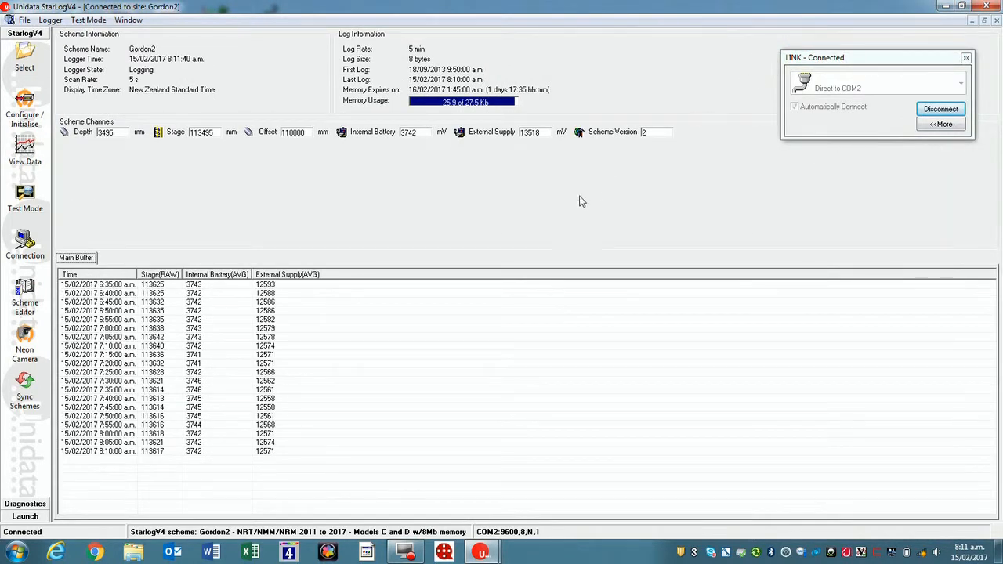
mouse_move(576, 202)
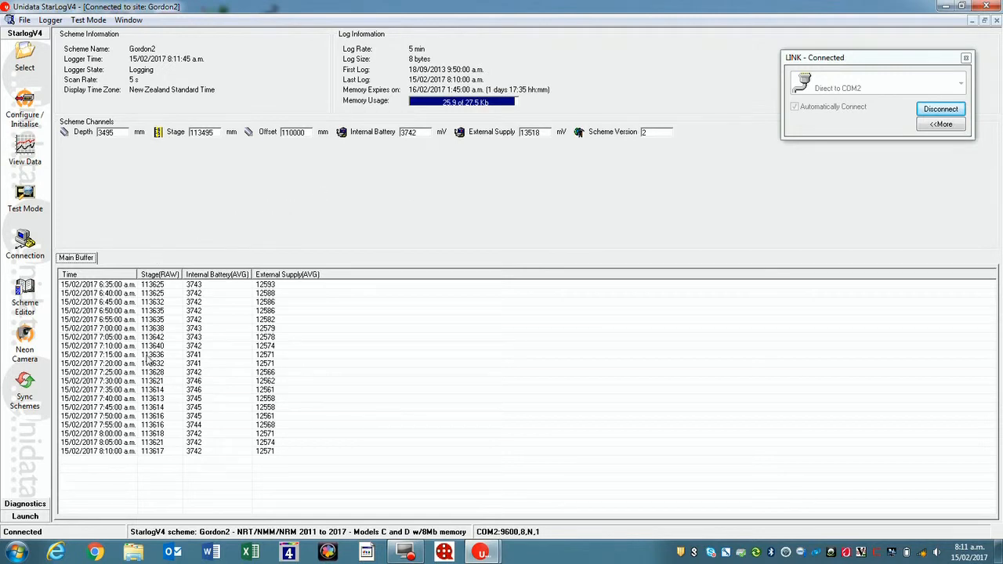
mouse_move(157, 451)
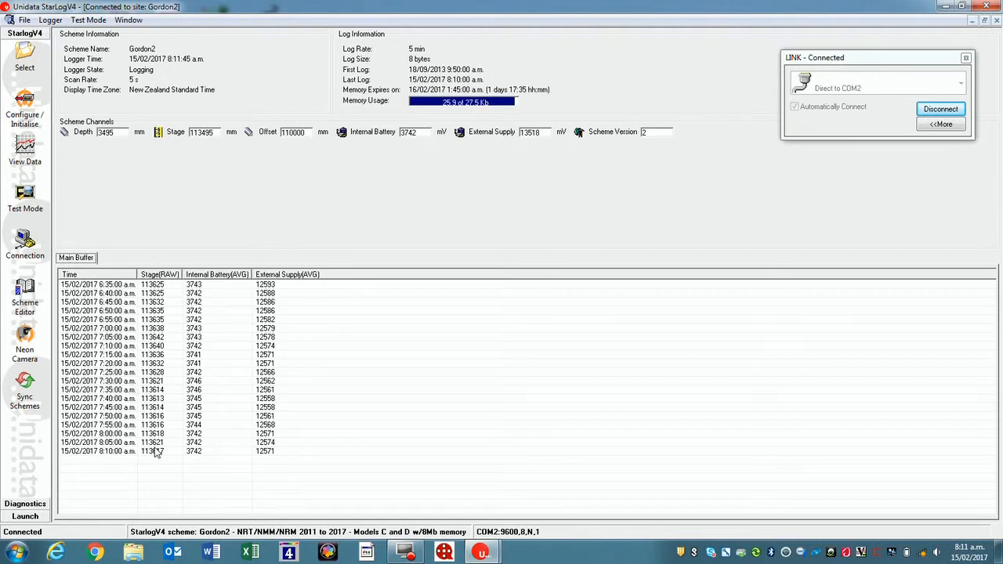
mouse_move(151, 474)
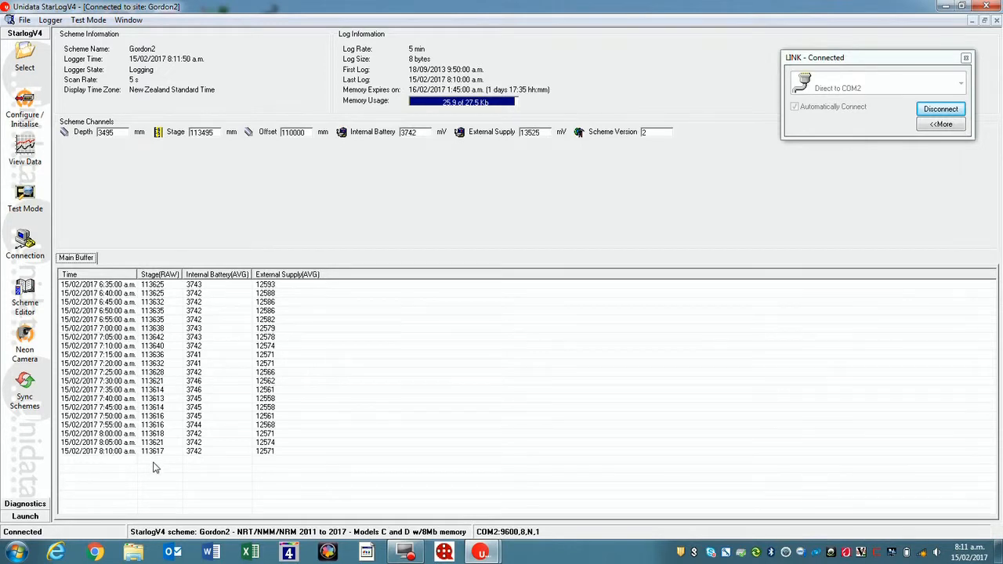
mouse_move(193, 470)
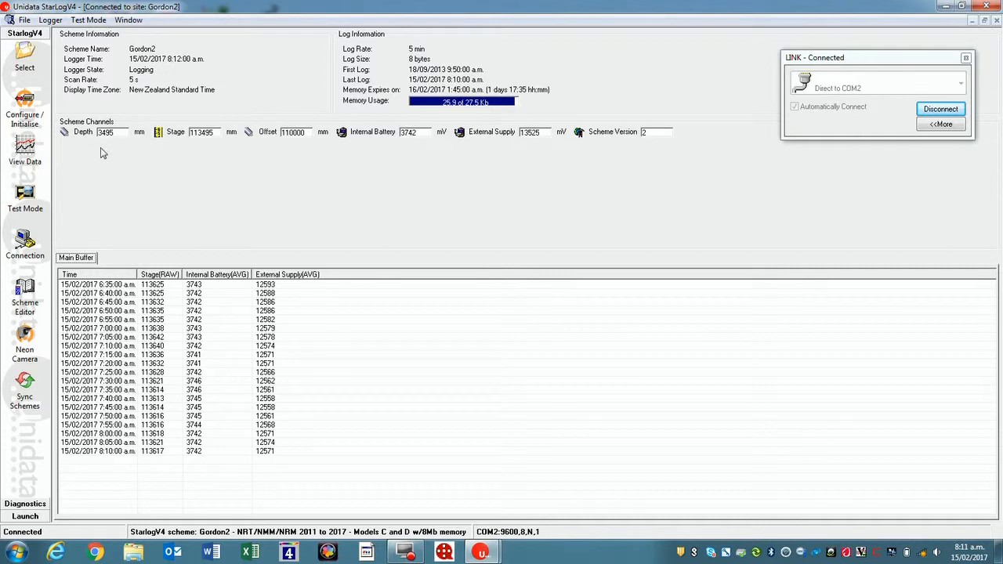
mouse_move(198, 154)
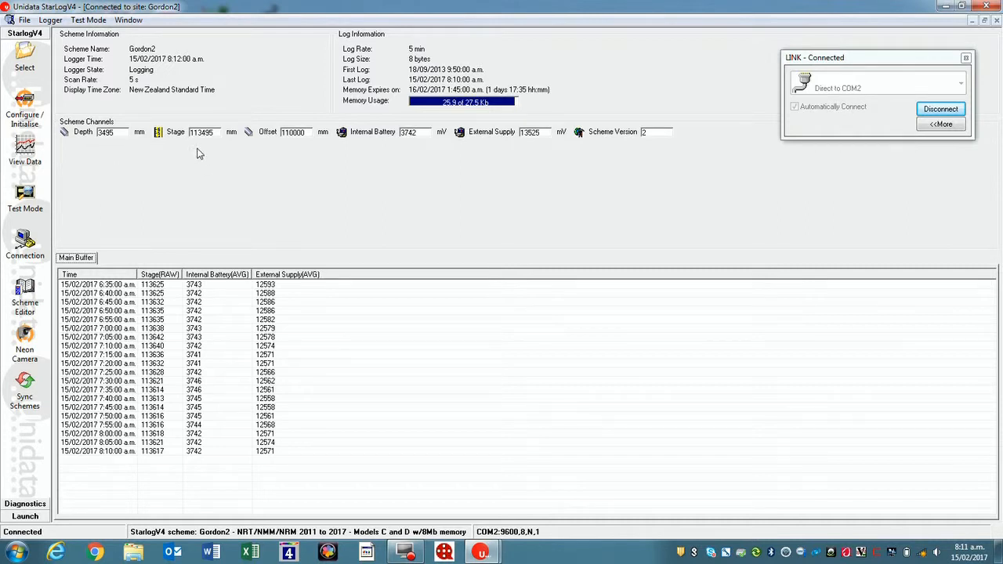
mouse_move(293, 152)
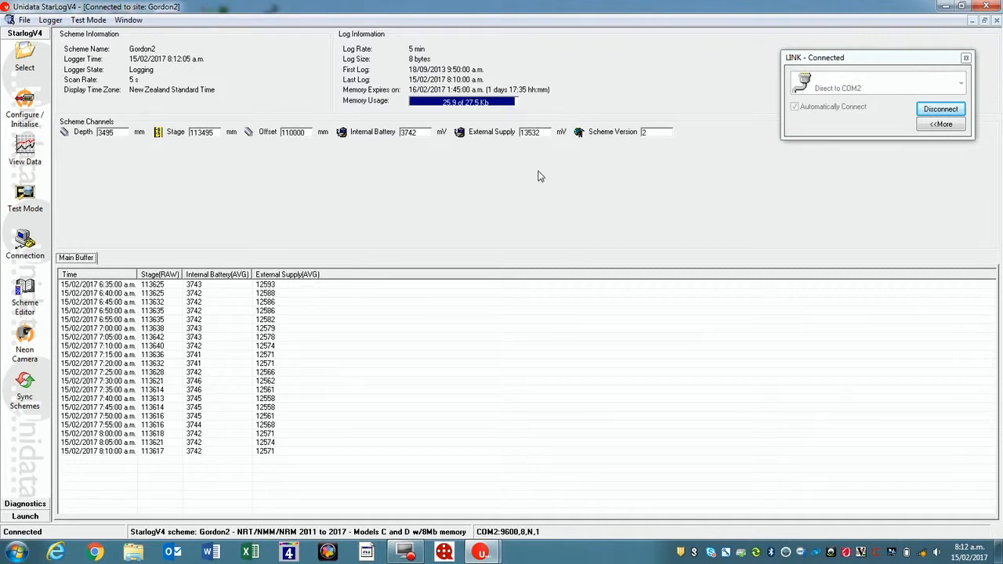
mouse_move(535, 160)
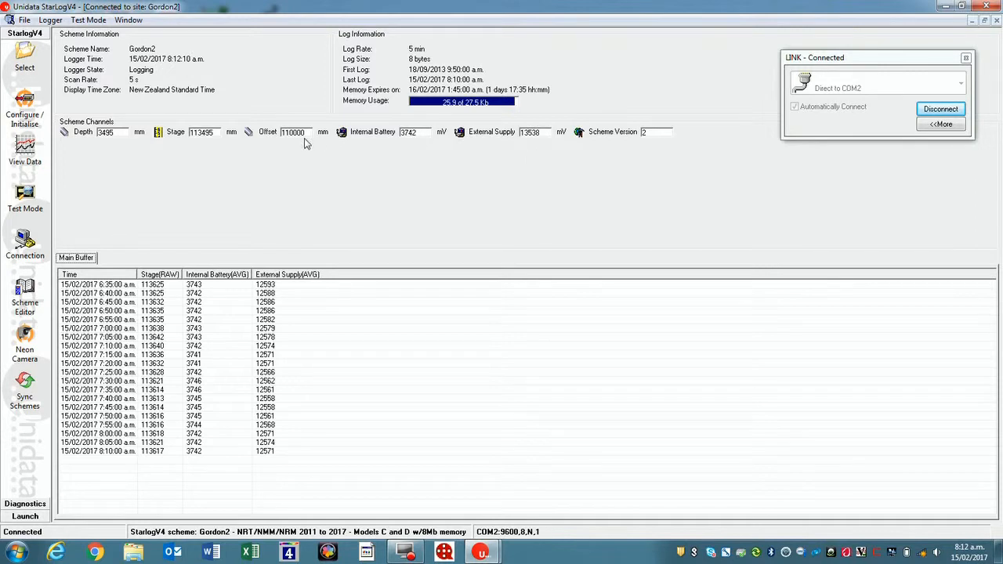
mouse_move(211, 173)
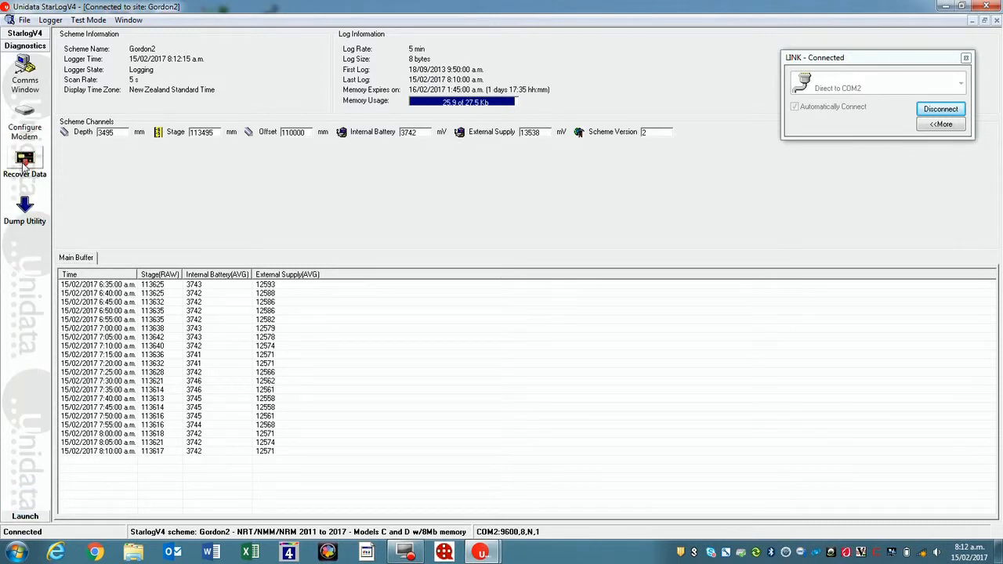
Step: Run a Full Unload into Gordon2_01.CSV and open it in the graph viewer
left_click(24, 169)
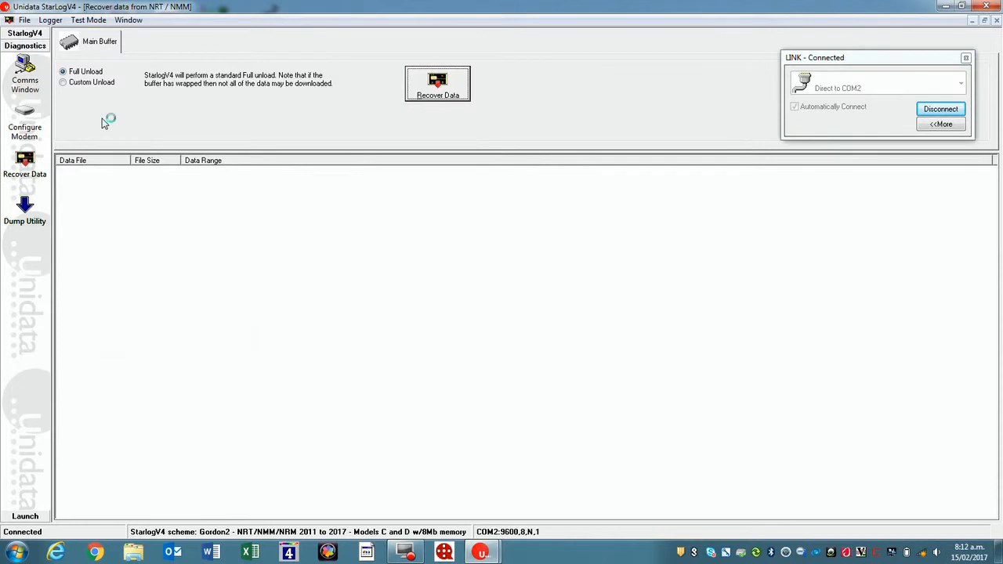
left_click(438, 87)
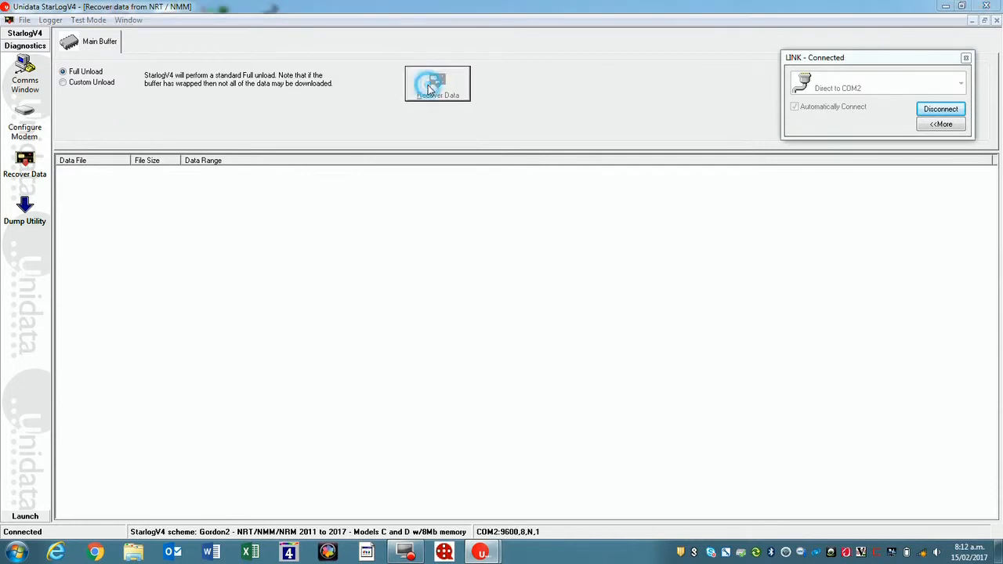
left_click(435, 84)
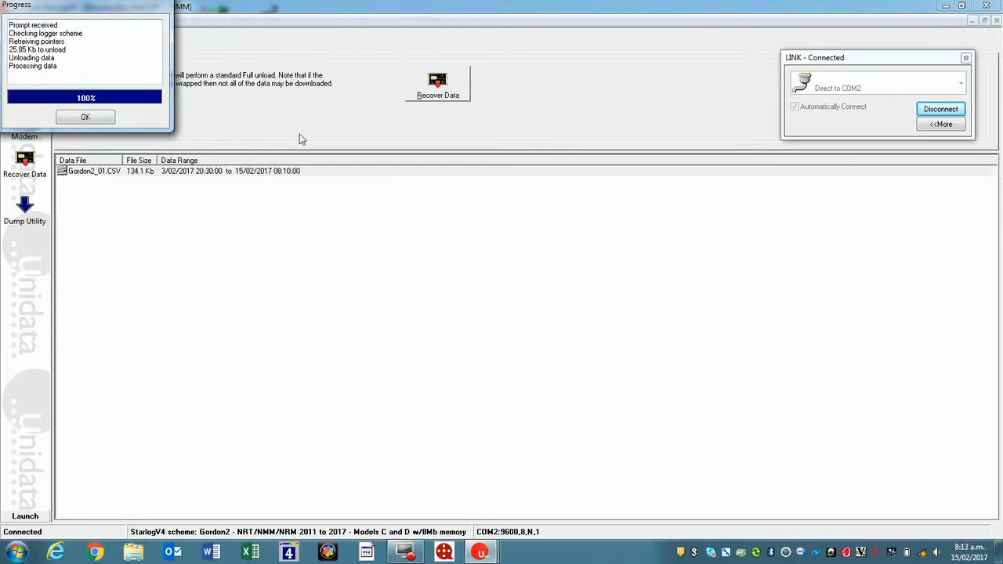
left_click(86, 117)
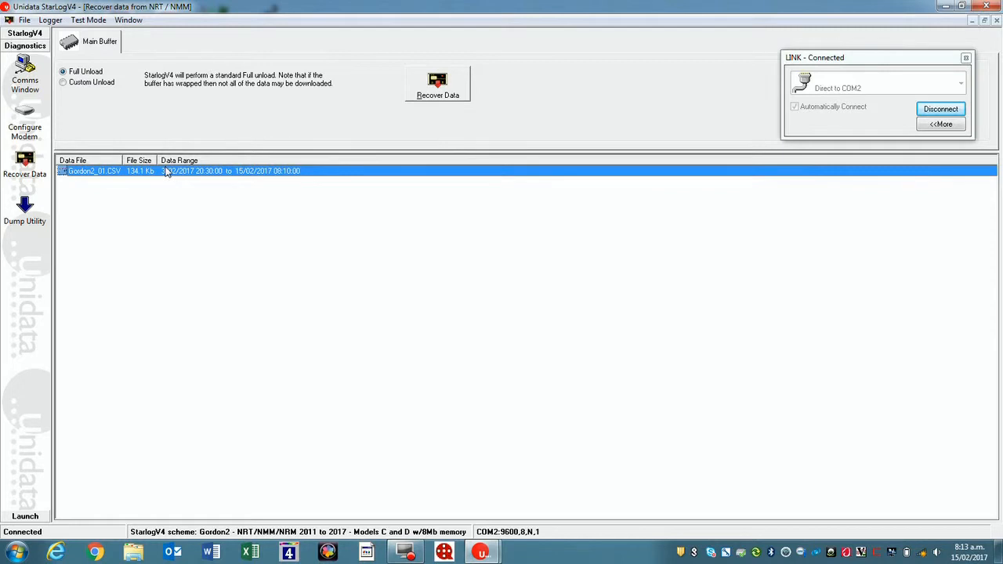
double_click(90, 171)
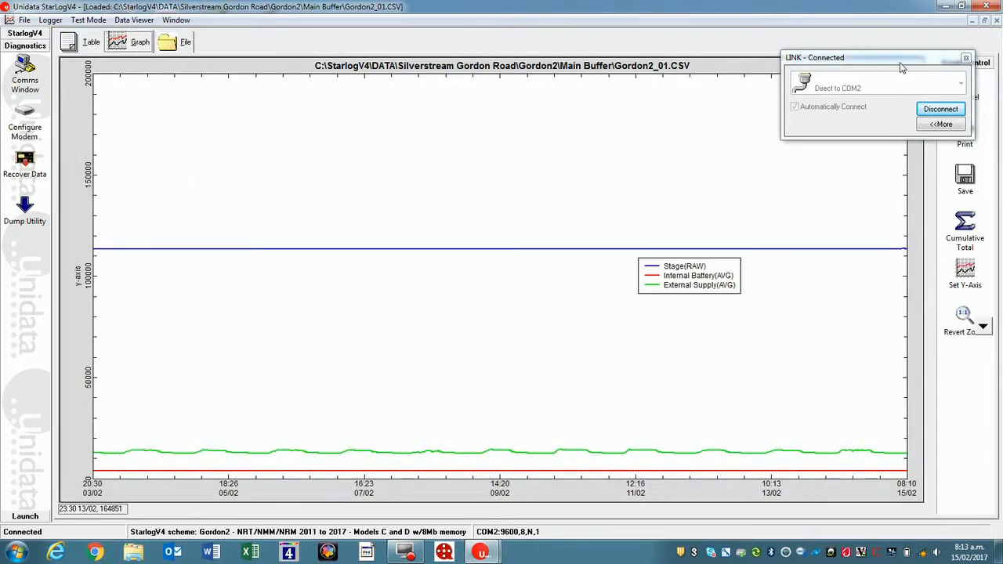
Step: Filter the graph channels to show only Stage(RAW), hiding battery and supply
left_click_drag(877, 57, 580, 14)
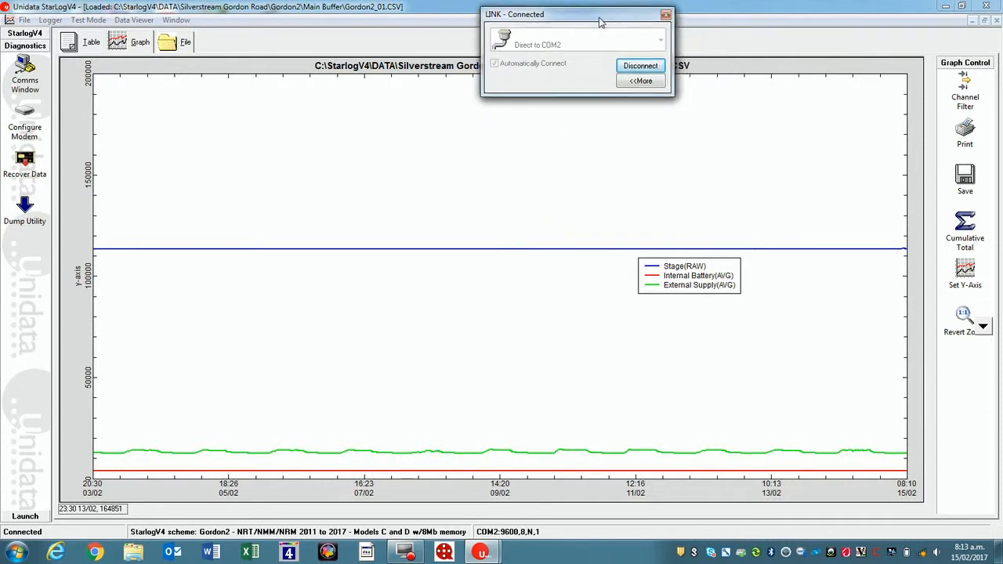
left_click(971, 82)
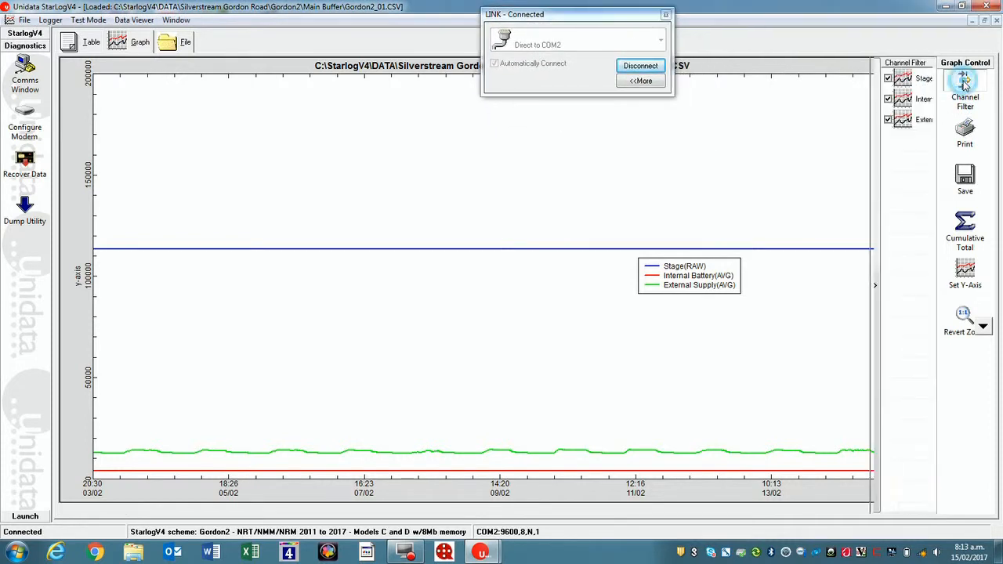
left_click(964, 76)
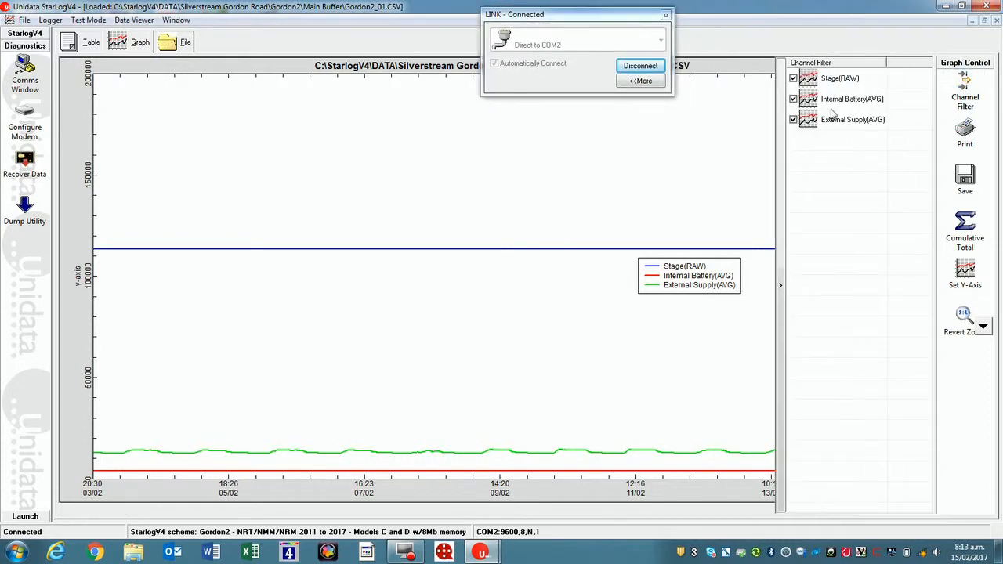
left_click(793, 98)
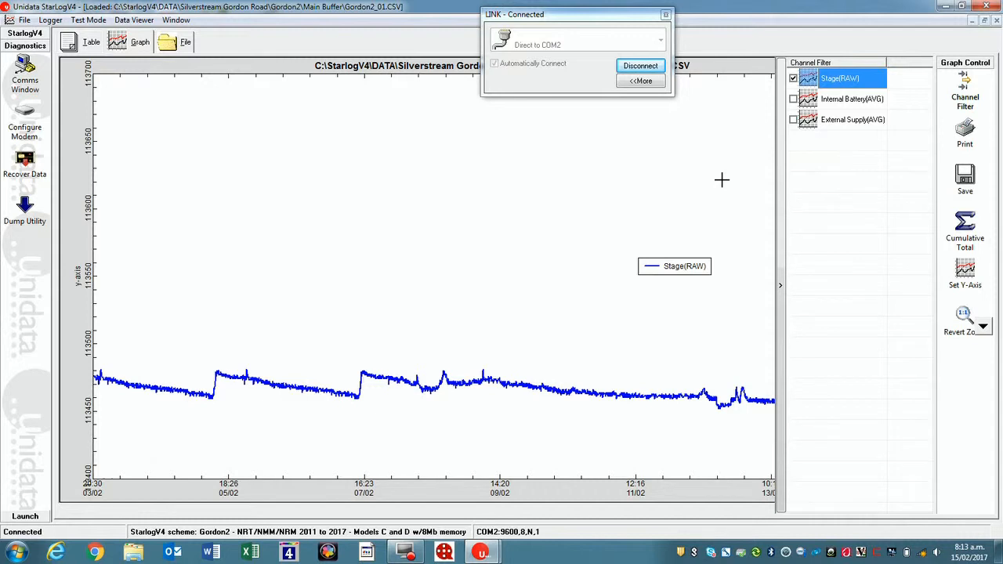
mouse_move(603, 303)
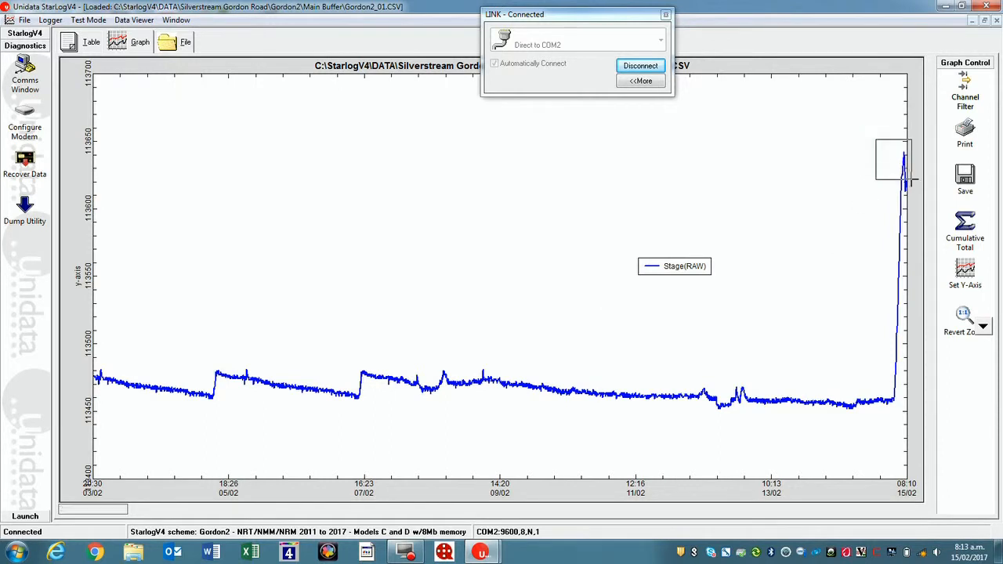
Step: Zoom into the 15/02 stage rise and view Gordon2_01.CSV's file details
left_click_drag(893, 160, 913, 431)
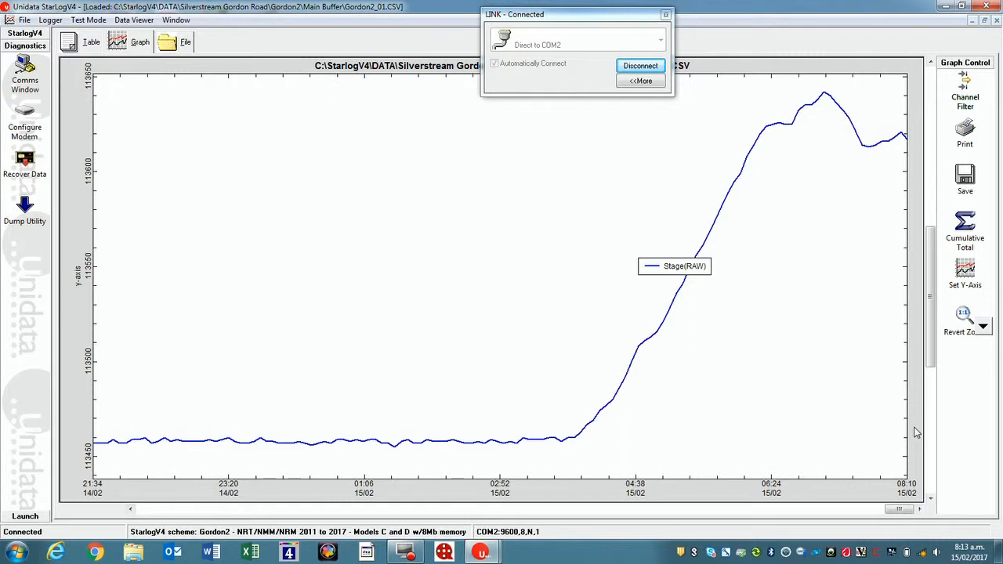
mouse_move(795, 380)
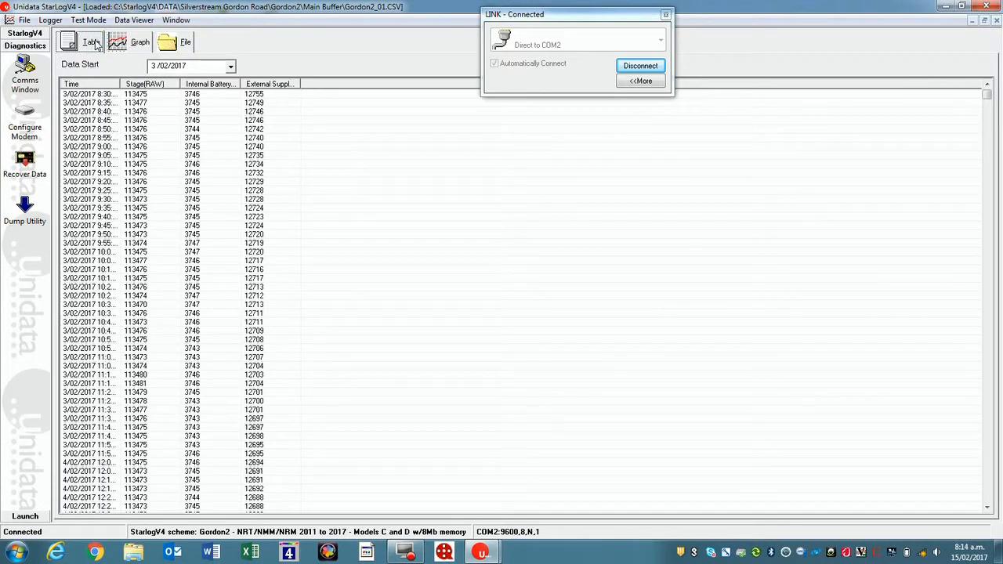
left_click(140, 42)
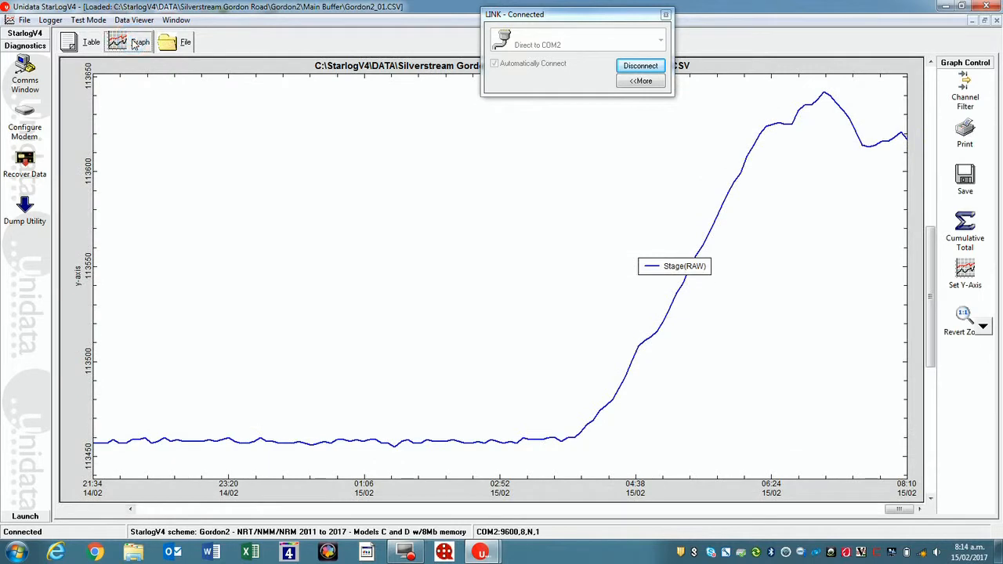
left_click(178, 43)
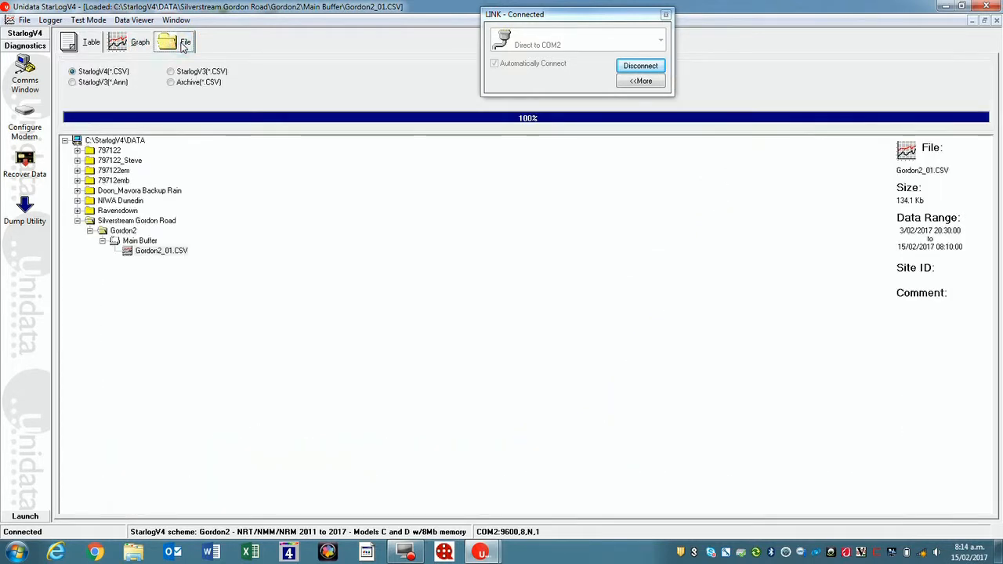